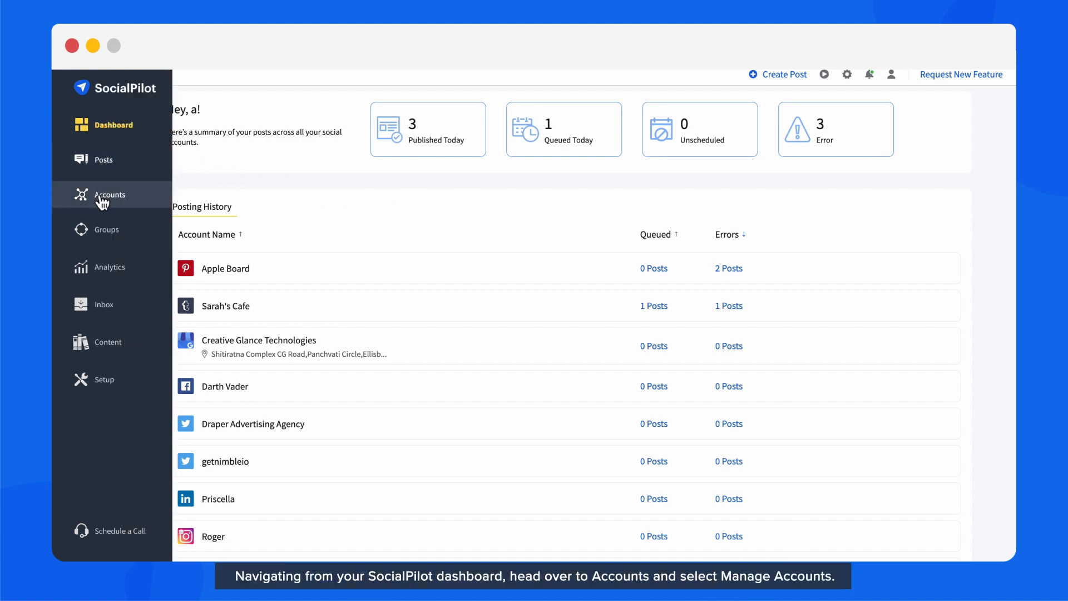
Go to Manage Accounts and edit the Darth Vader Facebook account.
left_click(110, 194)
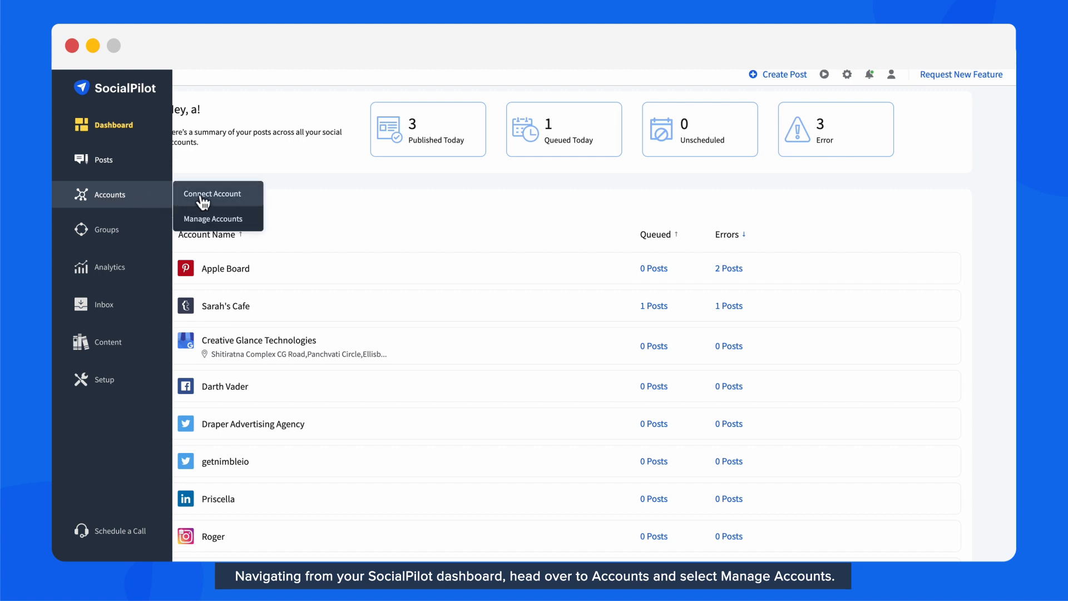
left_click(214, 219)
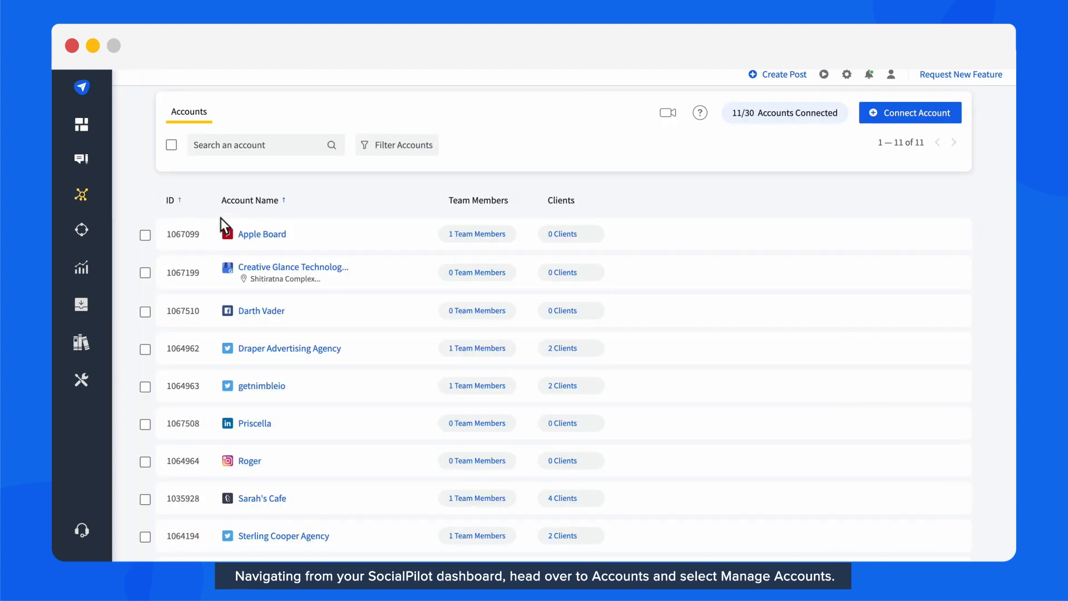
mouse_move(789, 310)
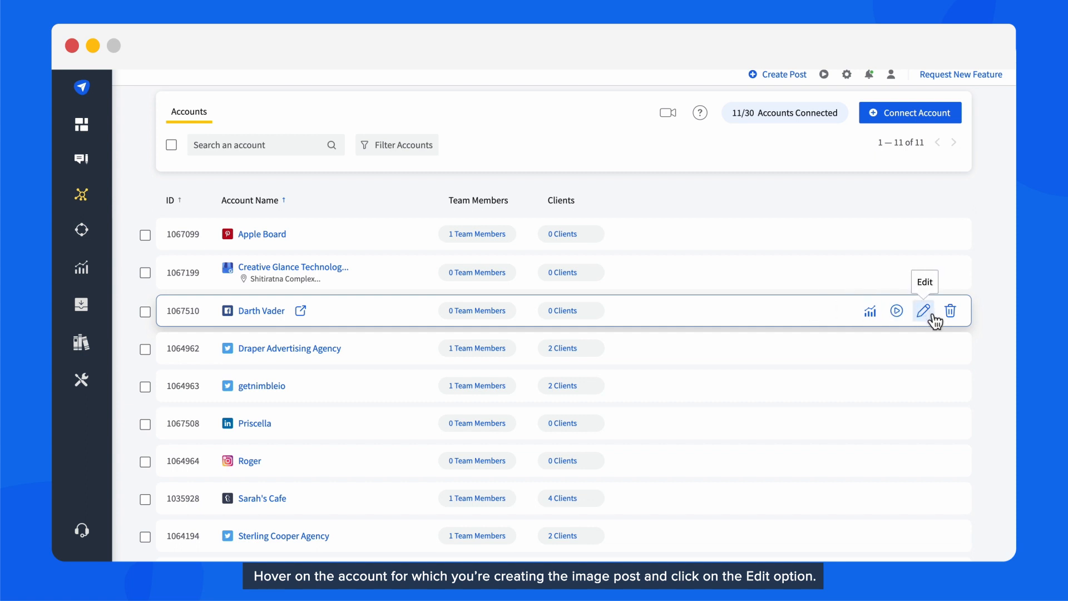
left_click(924, 310)
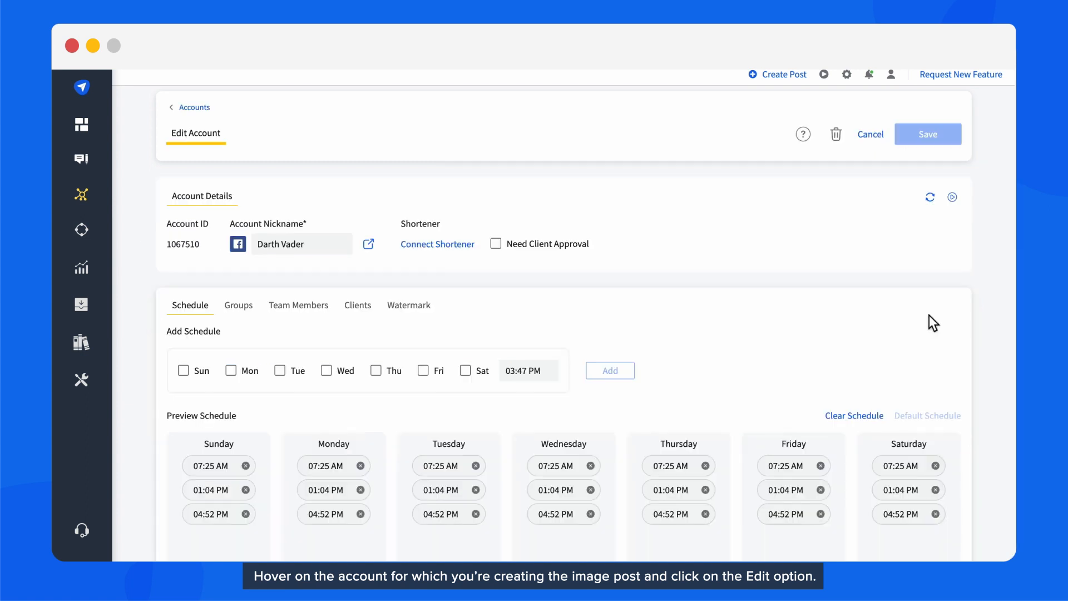
mouse_move(438, 317)
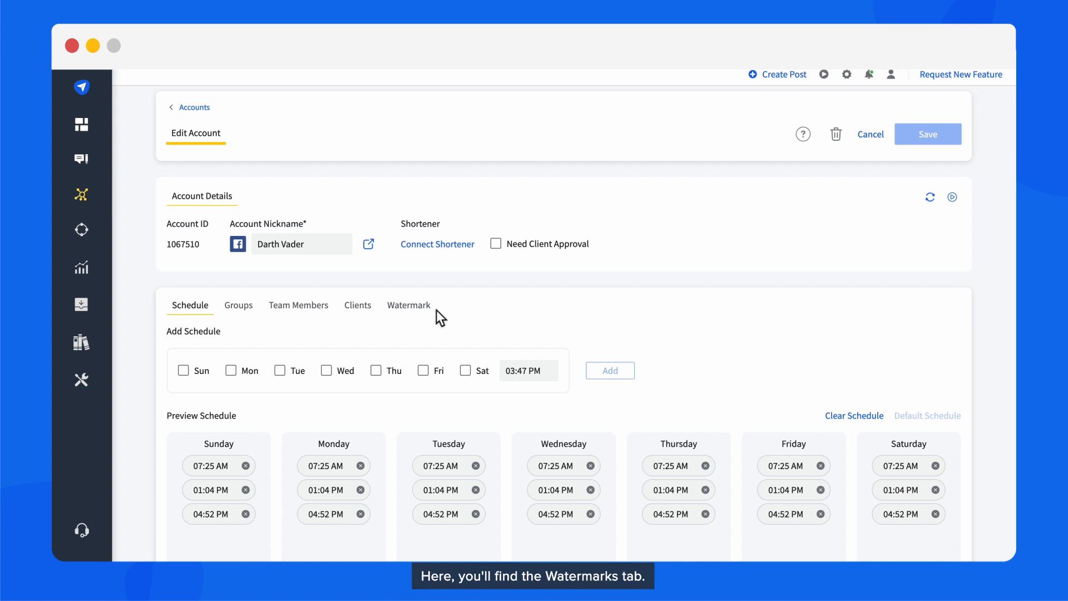
Set Darth Vader's SocialPilot-logo watermark to opacity 81, size 50 and edit the logo image.
left_click(409, 305)
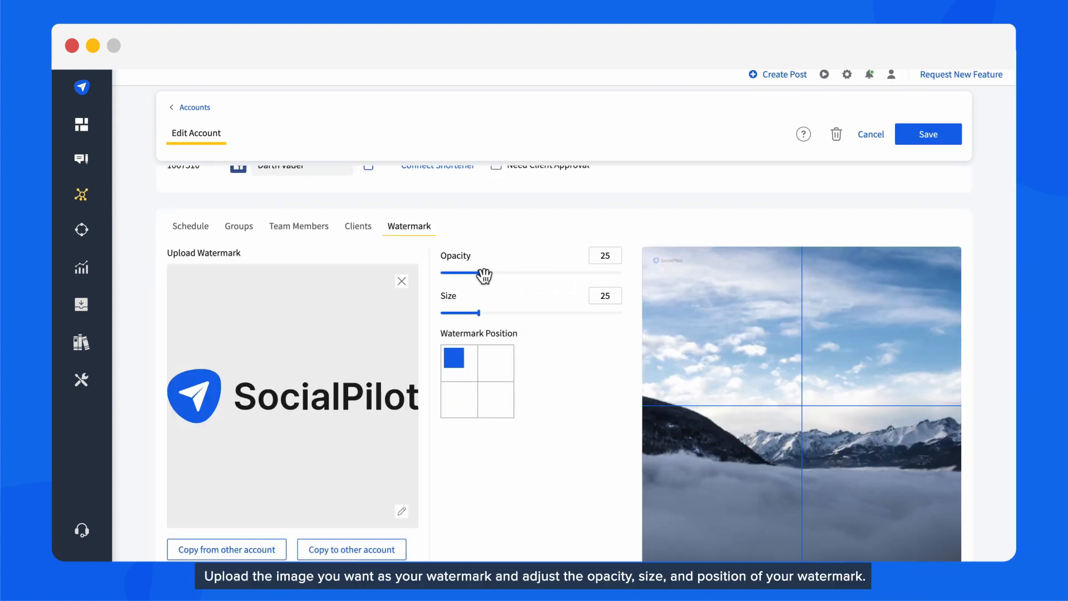
left_click_drag(480, 313, 535, 312)
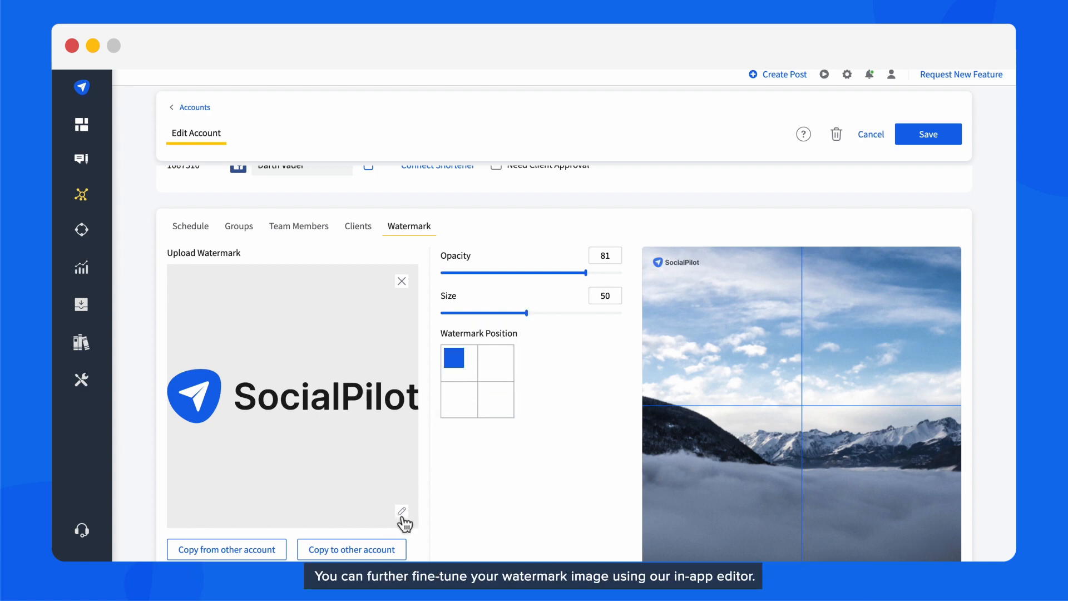
left_click(403, 512)
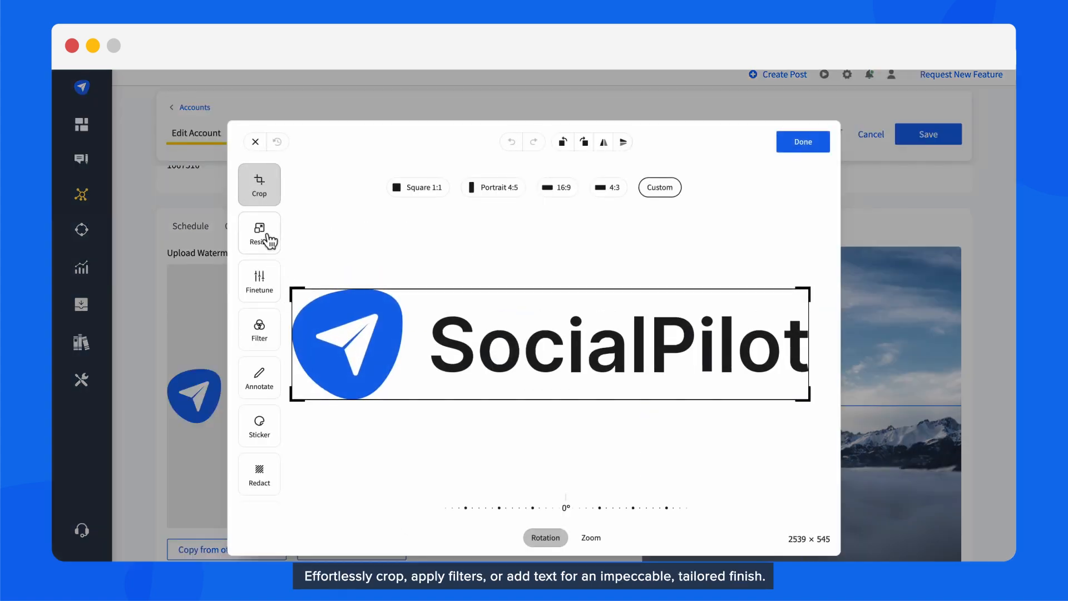
Browse the Filter and Annotate tools, then close the image editor without changing the logo.
left_click(260, 329)
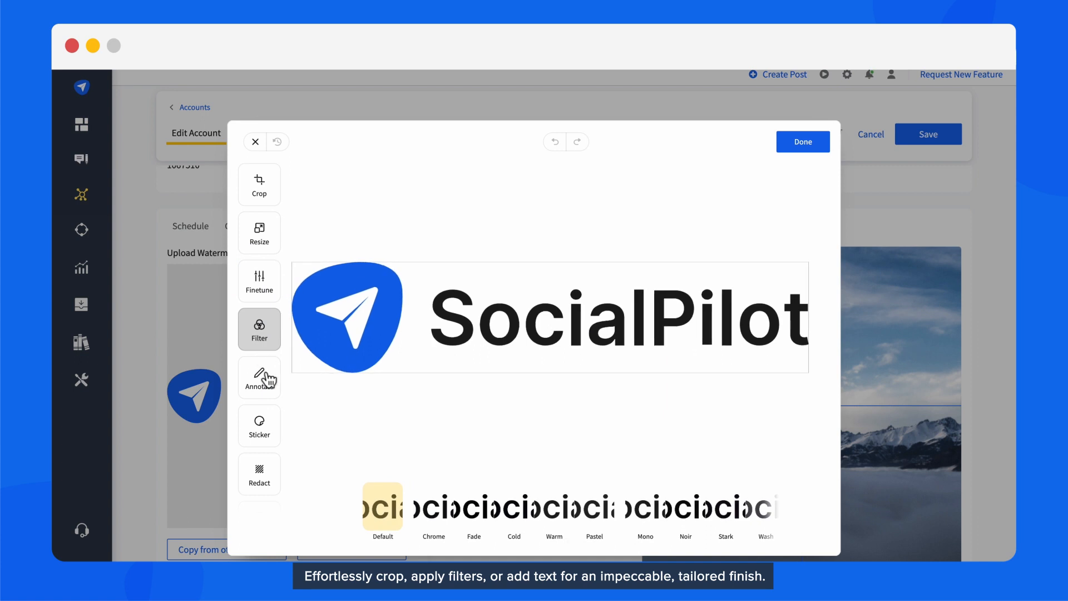
left_click(260, 378)
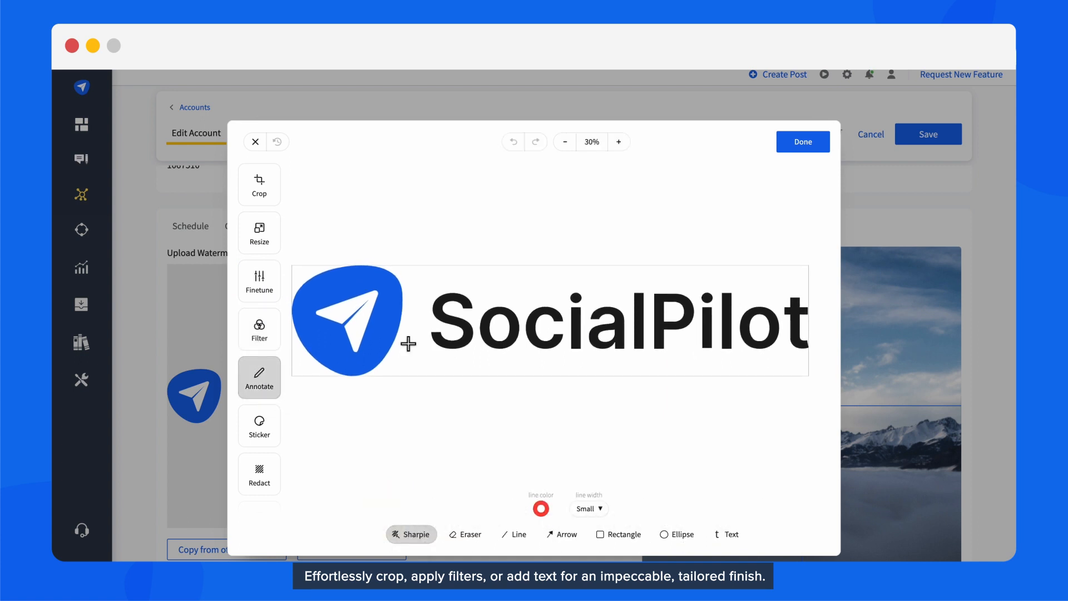
left_click(802, 141)
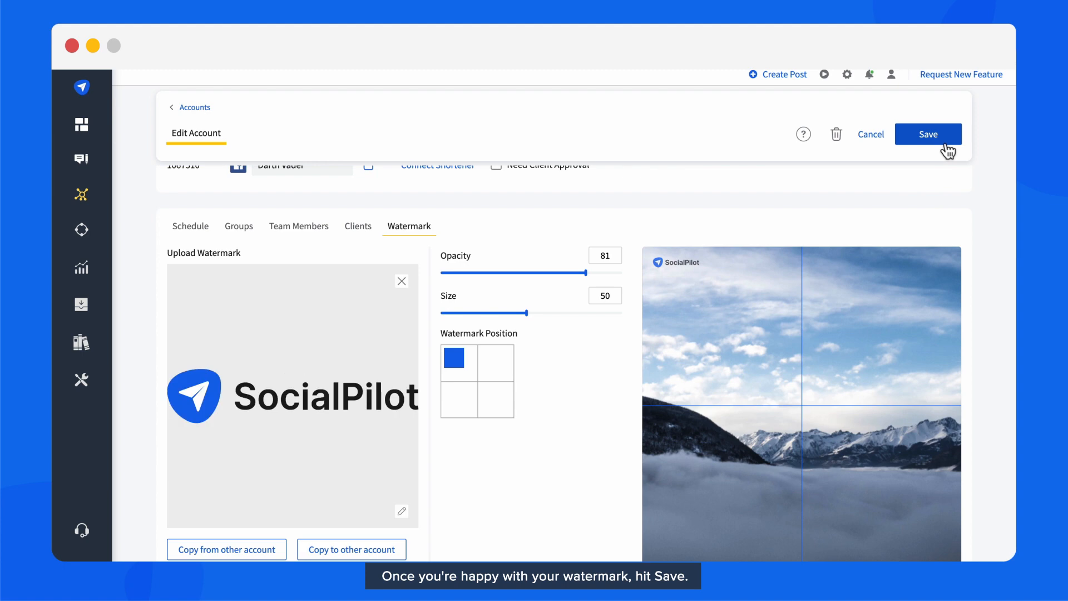
Save the watermark, copy it to the Roger account, and start a new post.
left_click(928, 134)
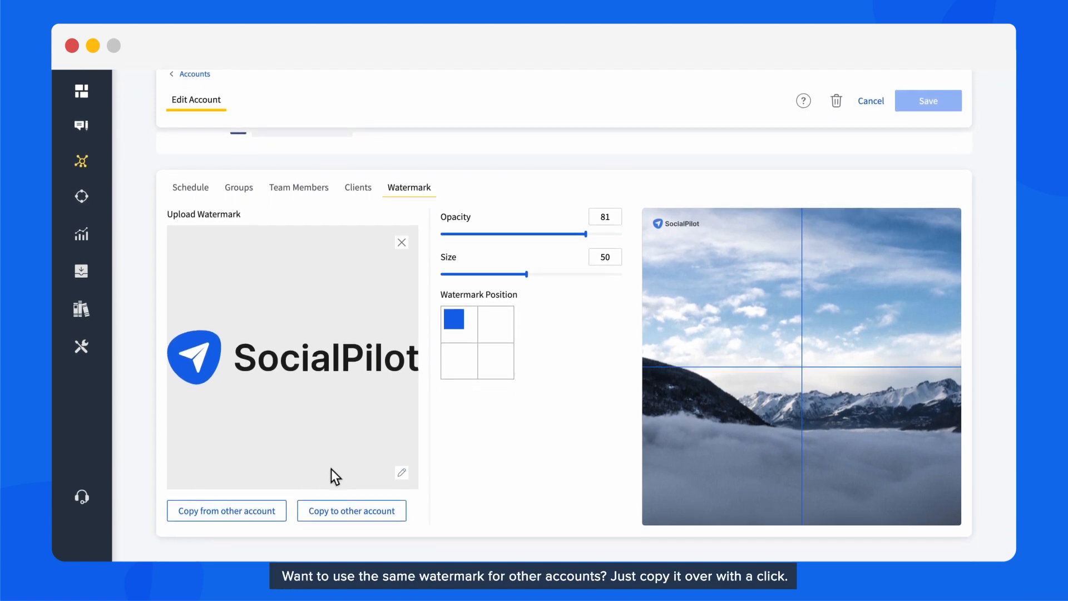
left_click(351, 511)
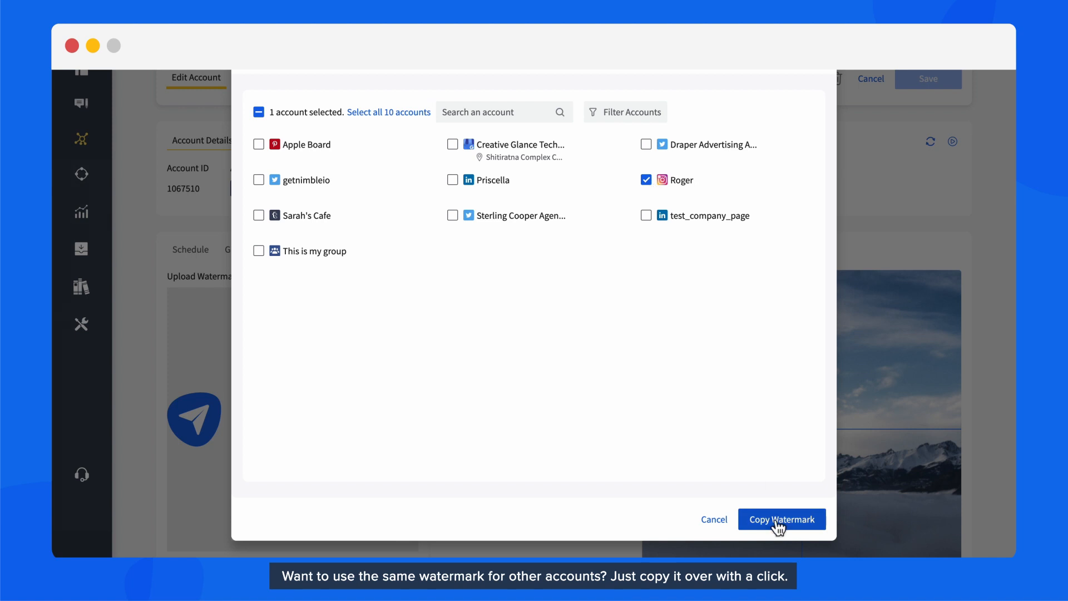
left_click(782, 520)
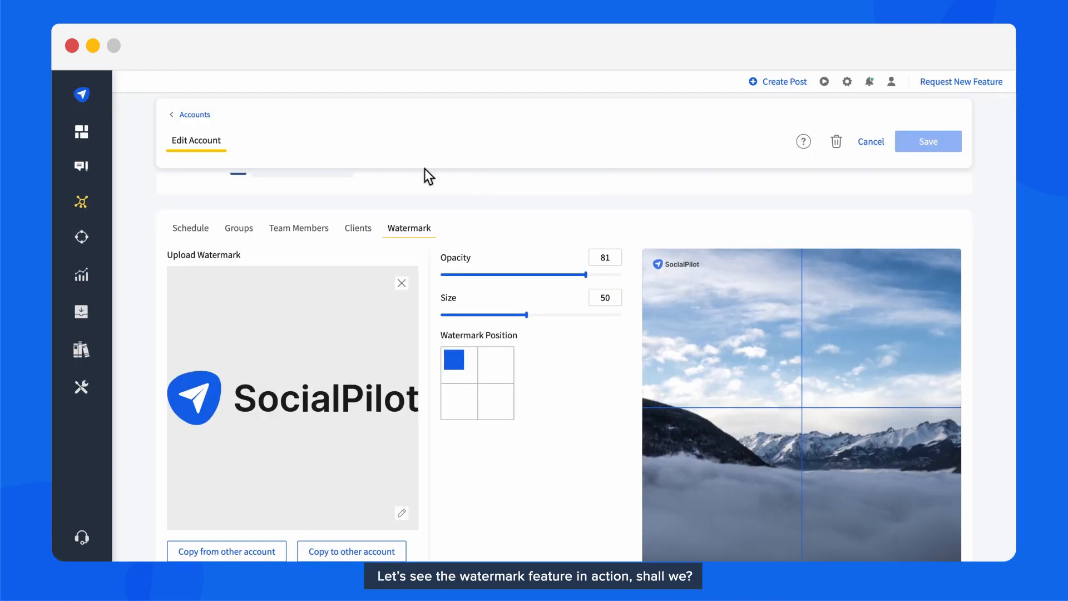
left_click(783, 81)
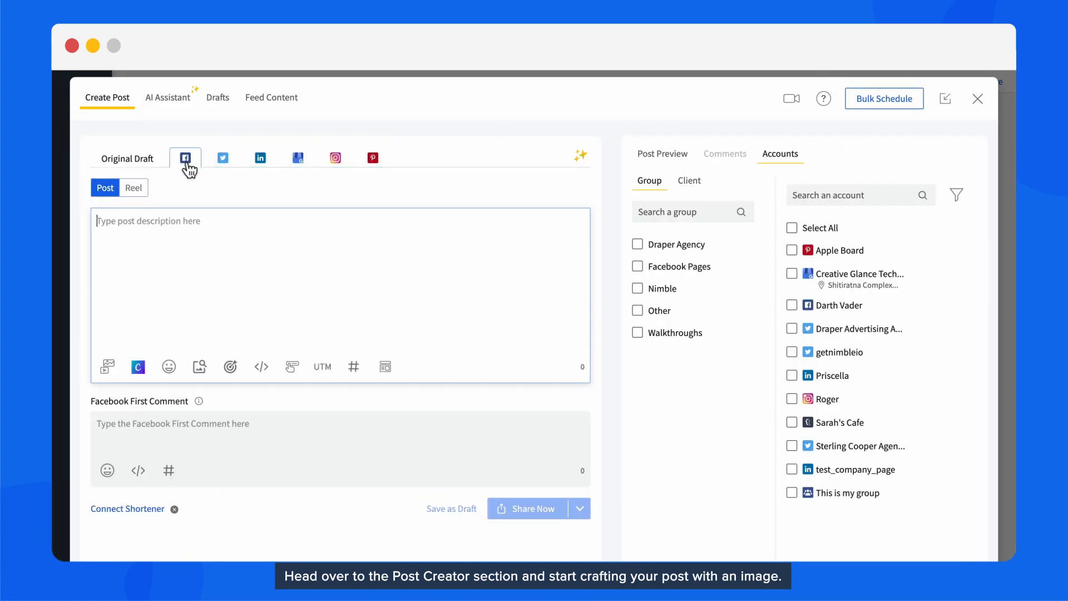
Schedule the Facebook image post about Direct Publishing Instagram scheduler for the Darth Vader account.
left_click(107, 366)
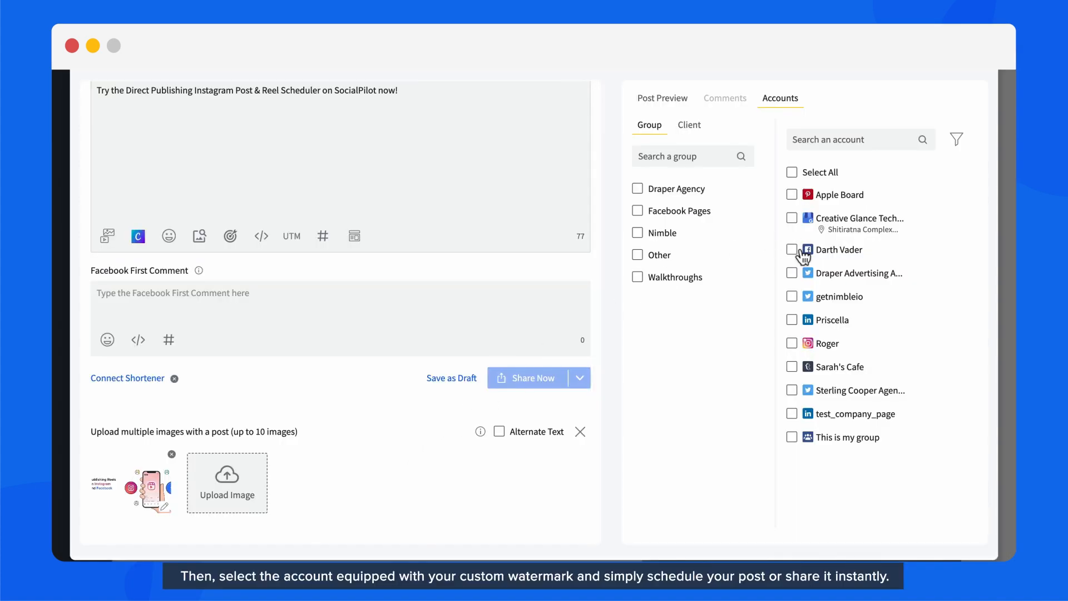
left_click(791, 249)
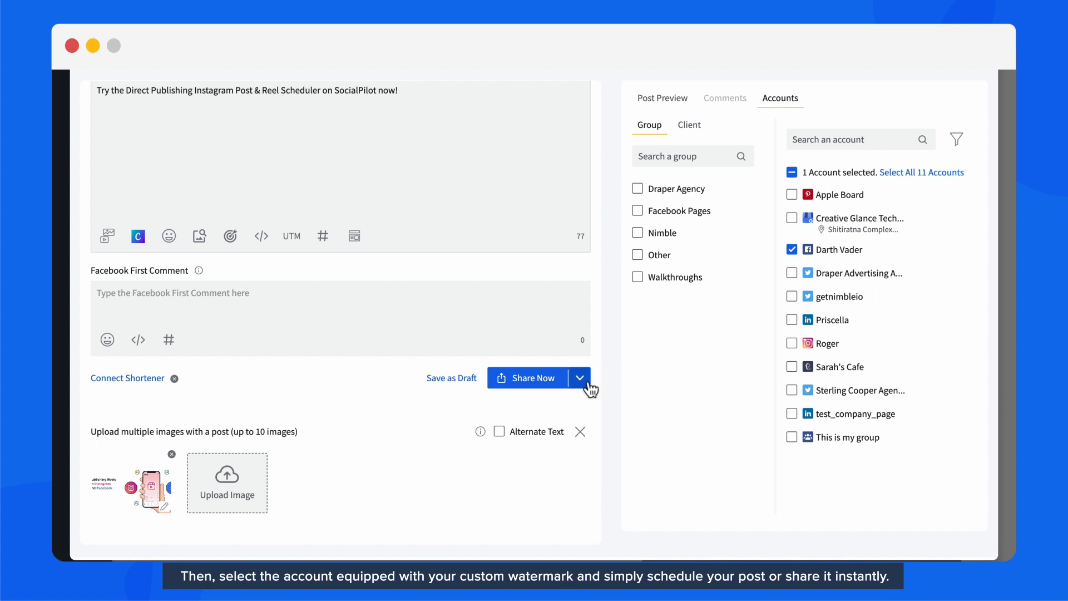
left_click(580, 377)
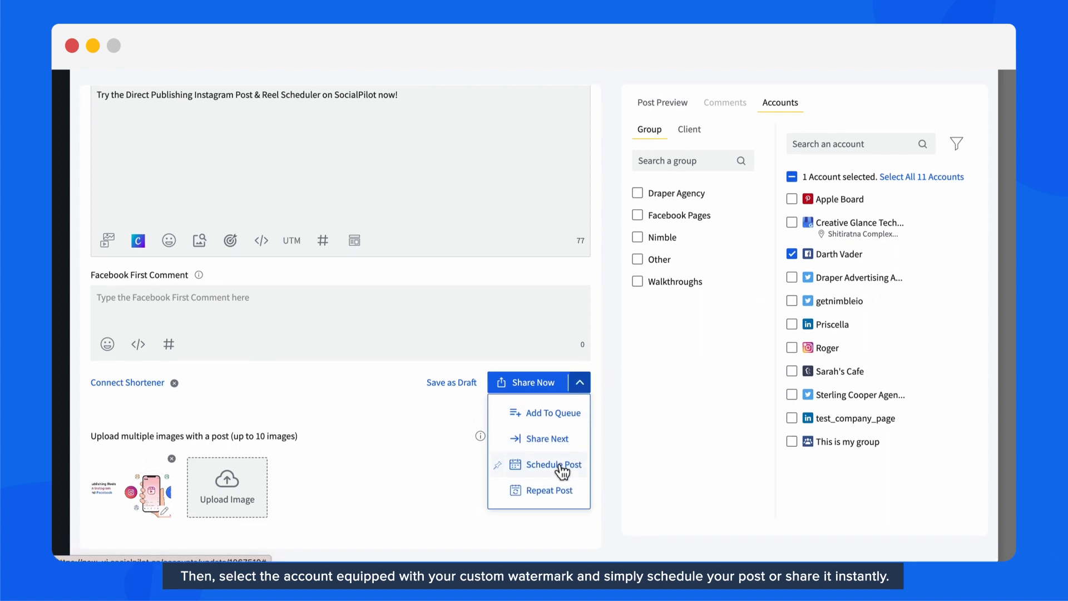
left_click(553, 464)
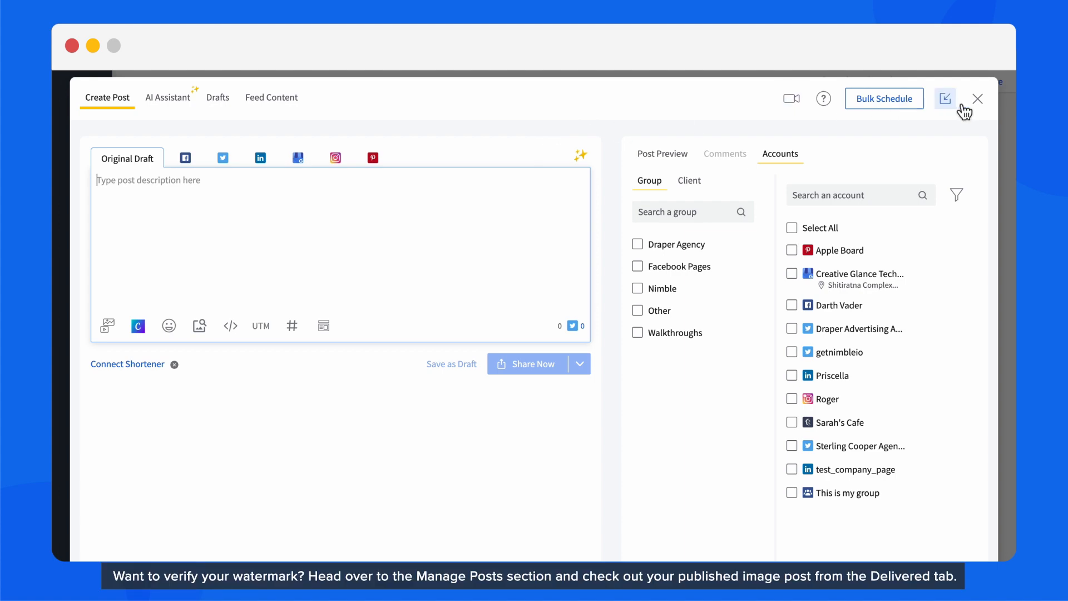
Close the composer to return to the dashboard's posting history summary.
left_click(977, 99)
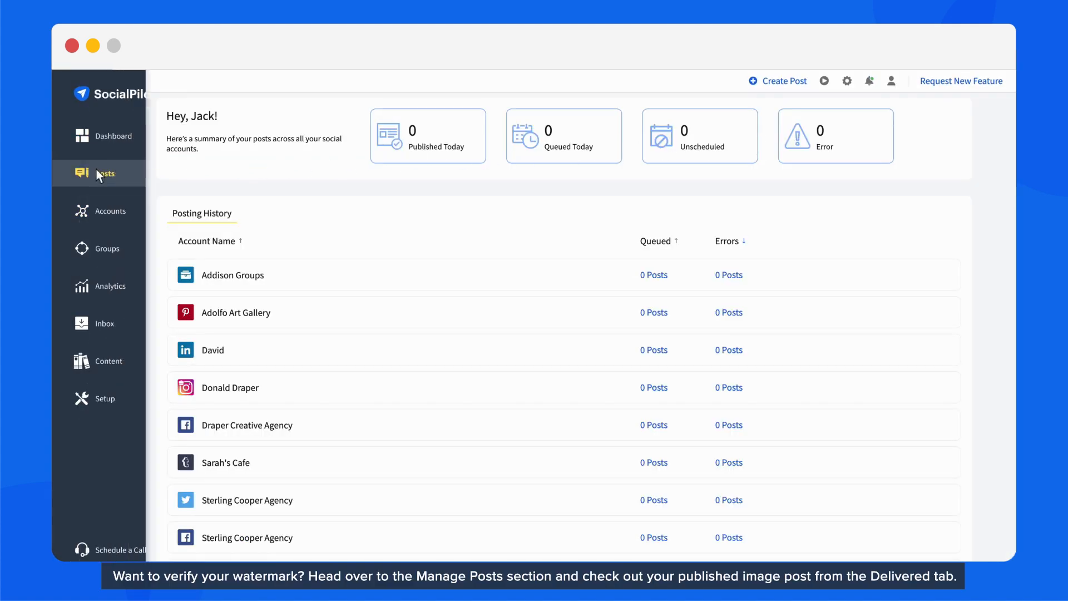